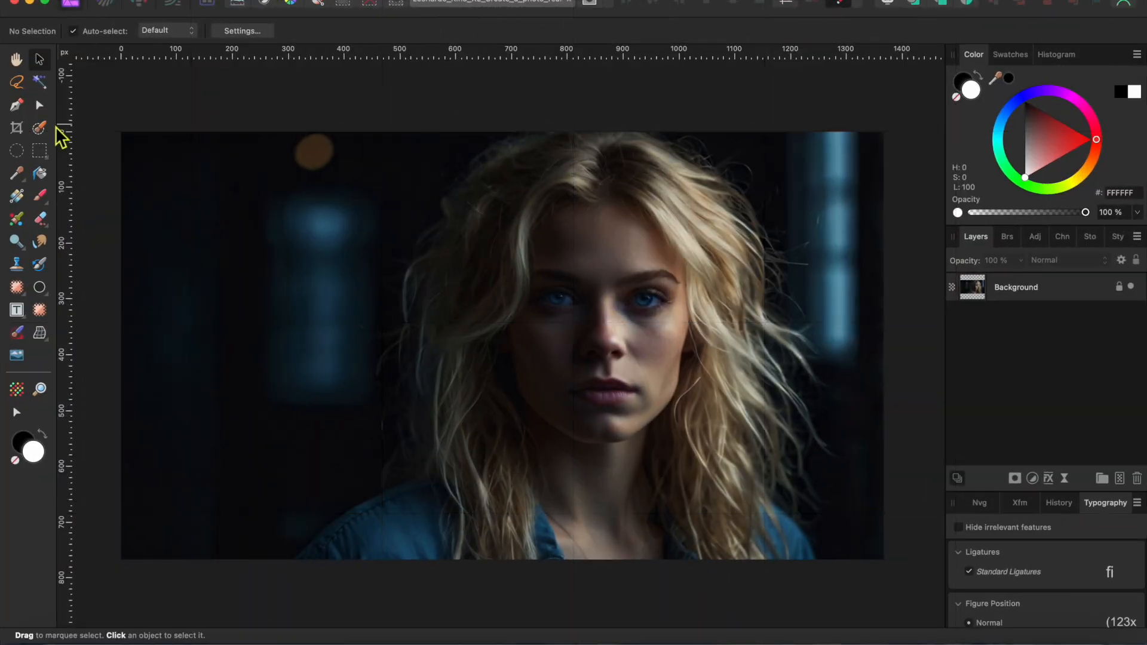
# Brush a selection across the woman's shoulders, up through her hair, and over her face.
pyautogui.click(39, 128)
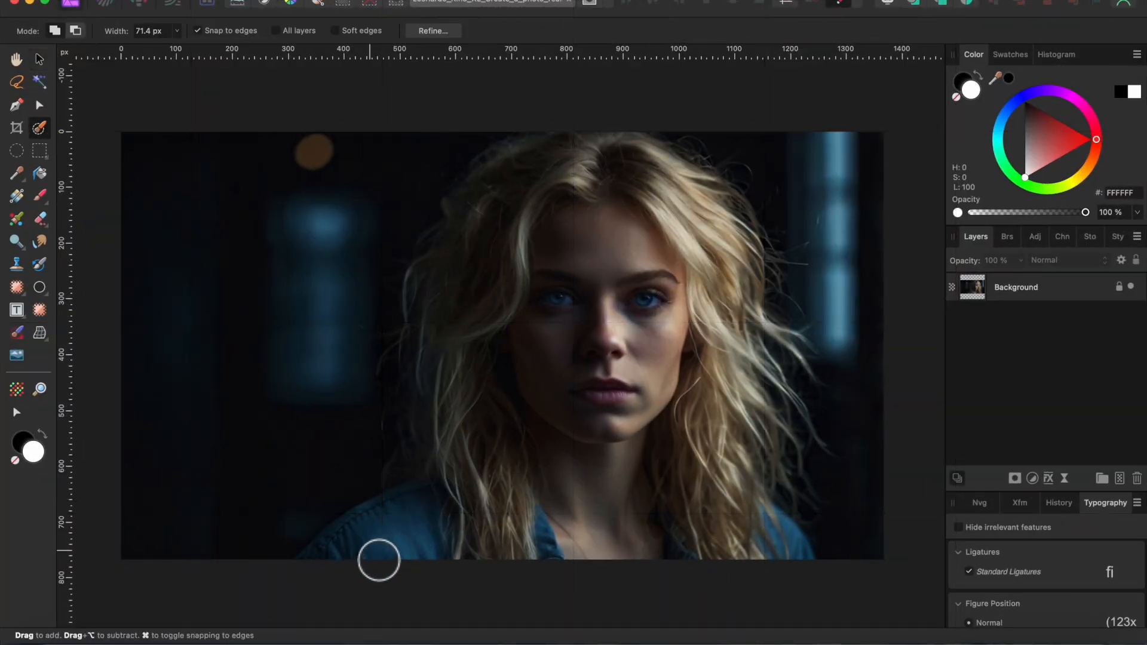
pyautogui.moveTo(378, 560); pyautogui.dragTo(340, 571)
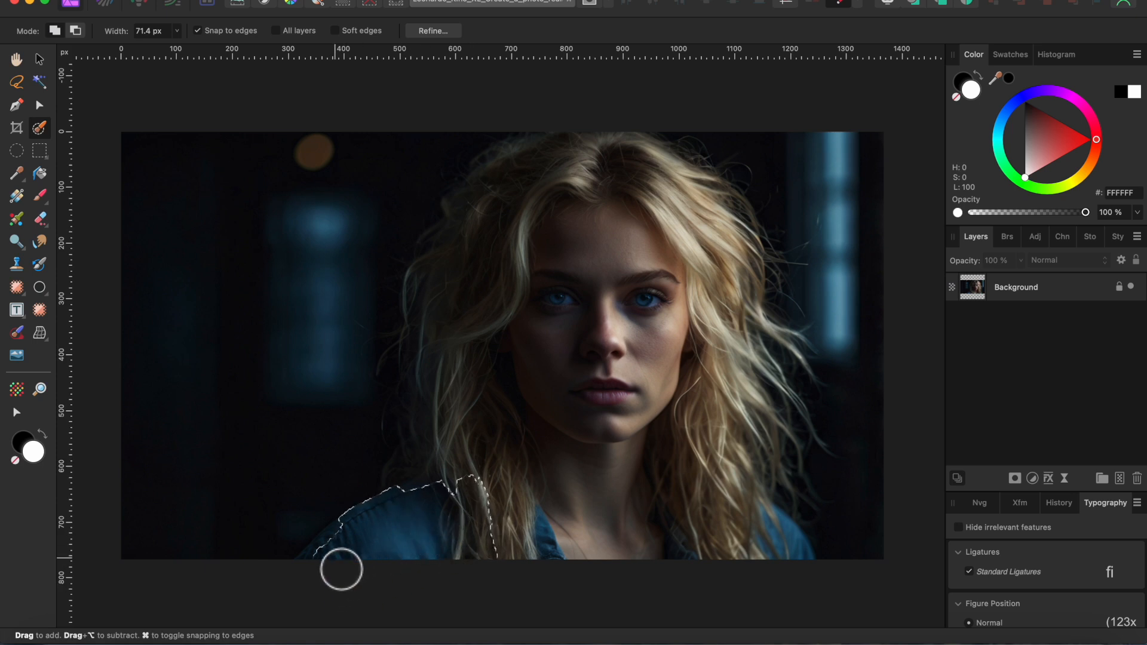
pyautogui.moveTo(340, 570); pyautogui.dragTo(757, 524)
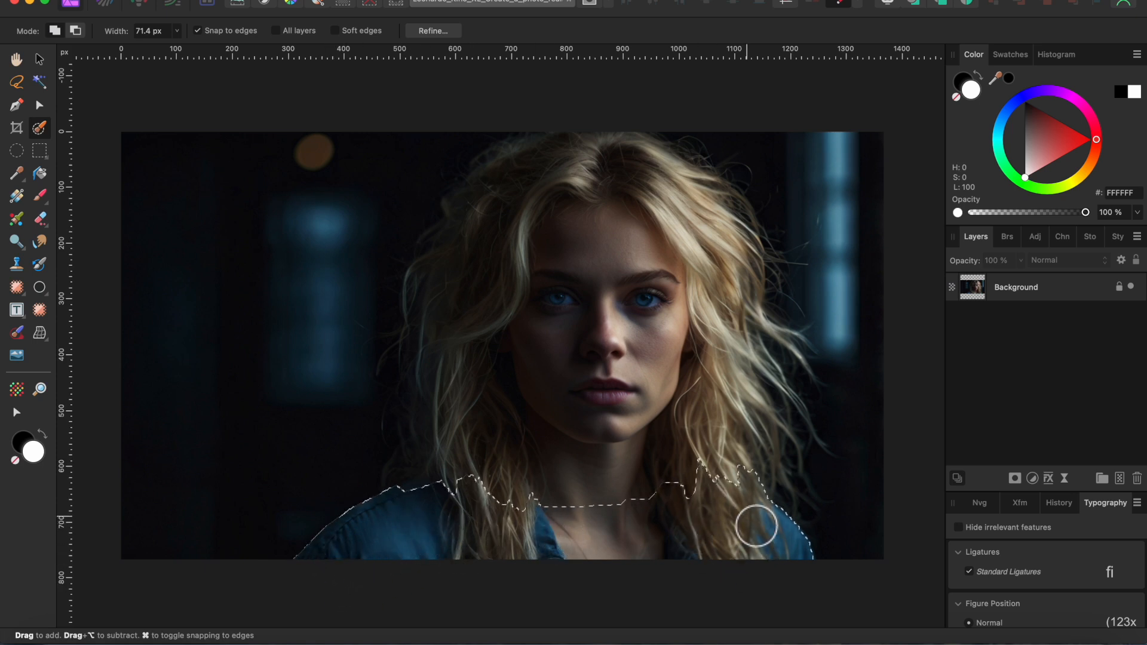
pyautogui.moveTo(757, 527); pyautogui.dragTo(794, 443)
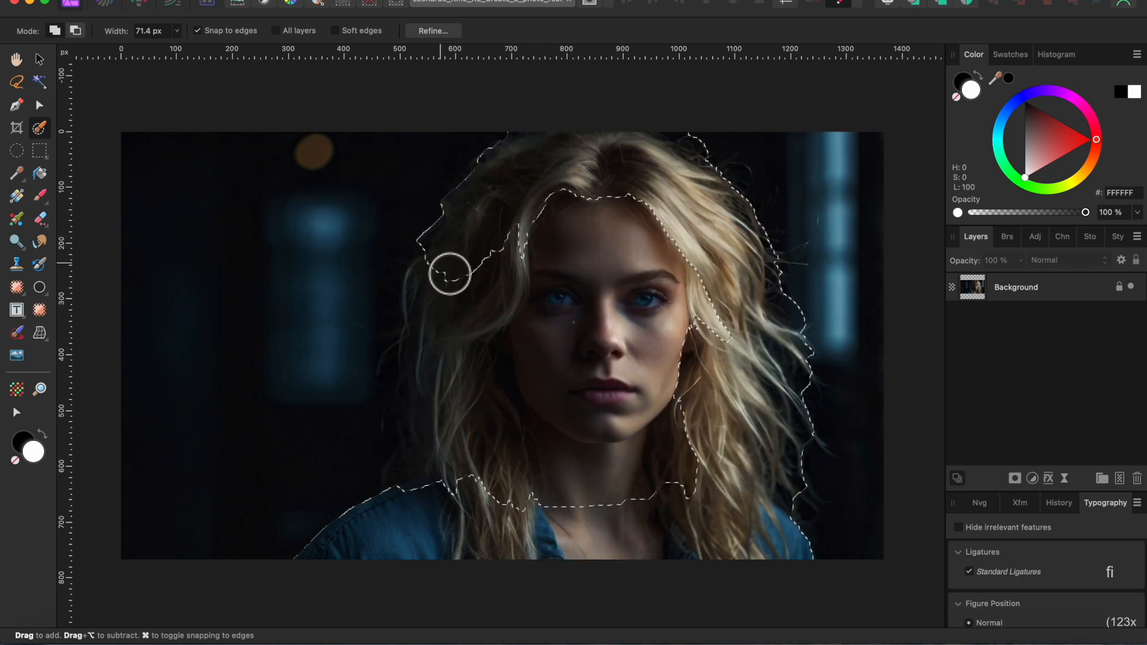
pyautogui.moveTo(449, 277); pyautogui.dragTo(427, 496)
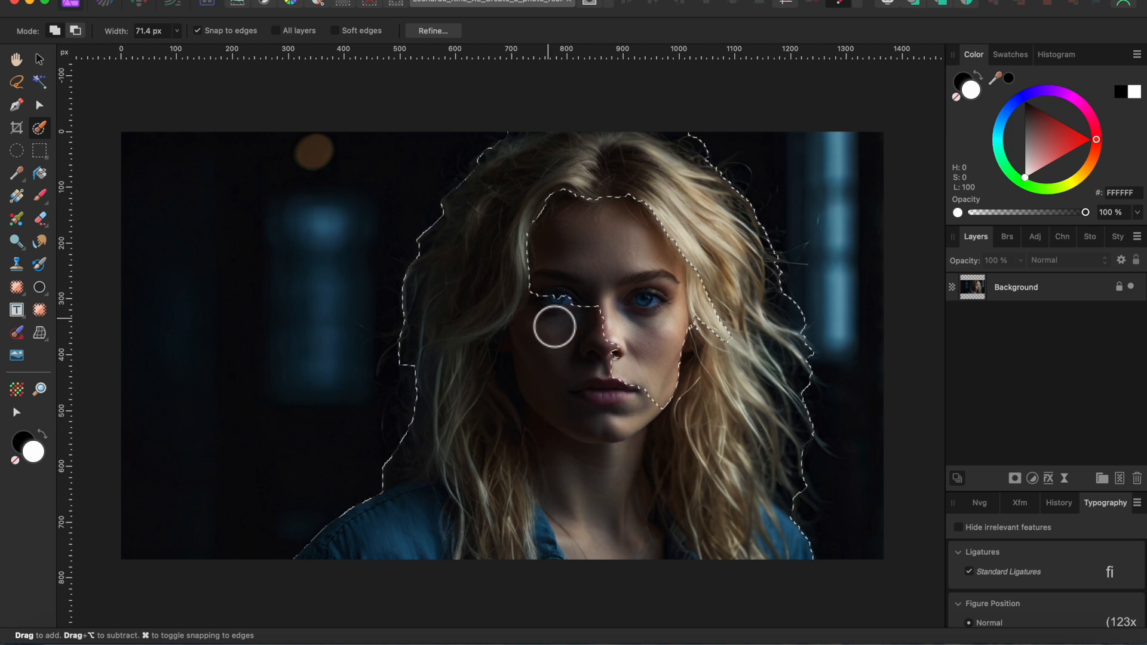
pyautogui.moveTo(556, 328); pyautogui.dragTo(666, 227)
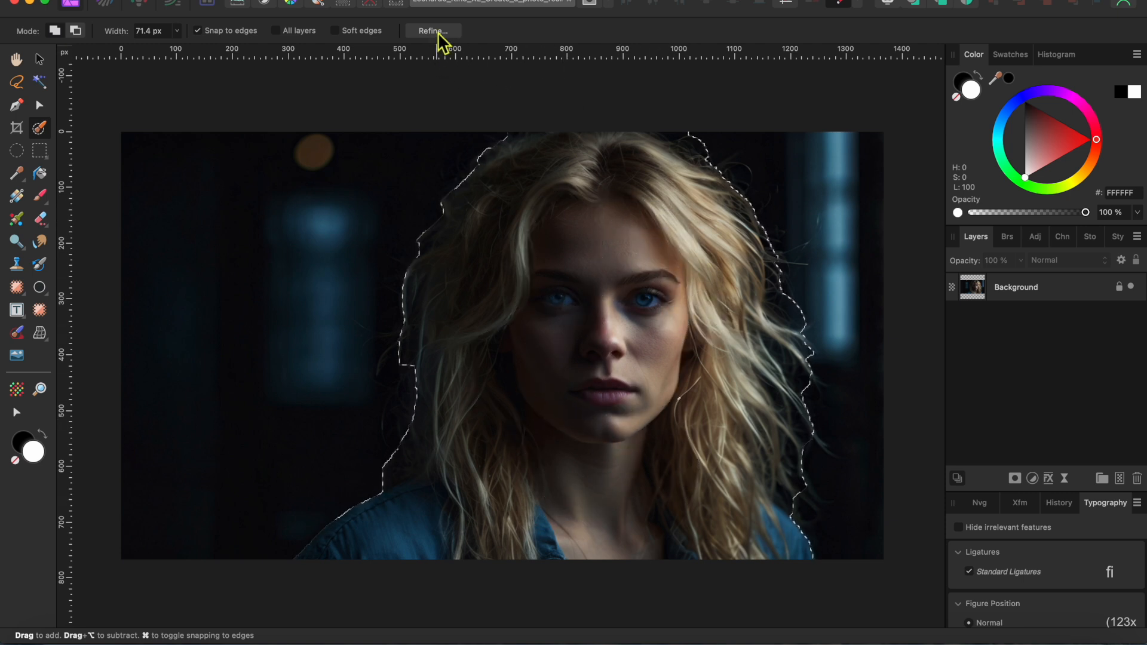
# Refine the selection with Matte edges on, brushing along the left and right hair edges.
pyautogui.click(433, 30)
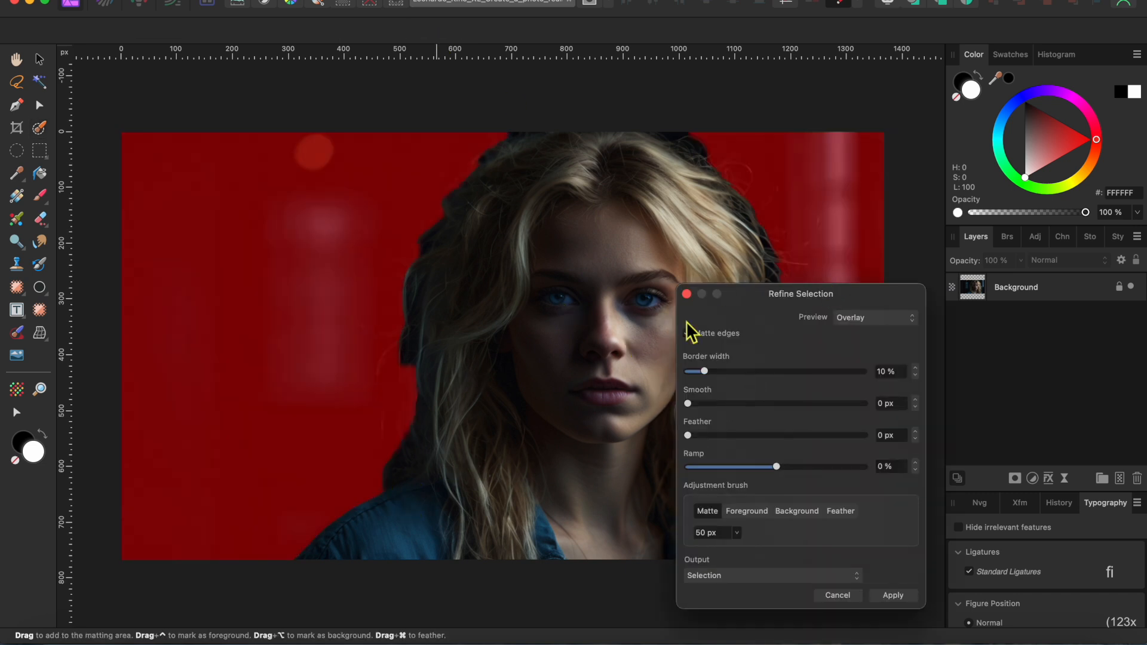
pyautogui.click(689, 333)
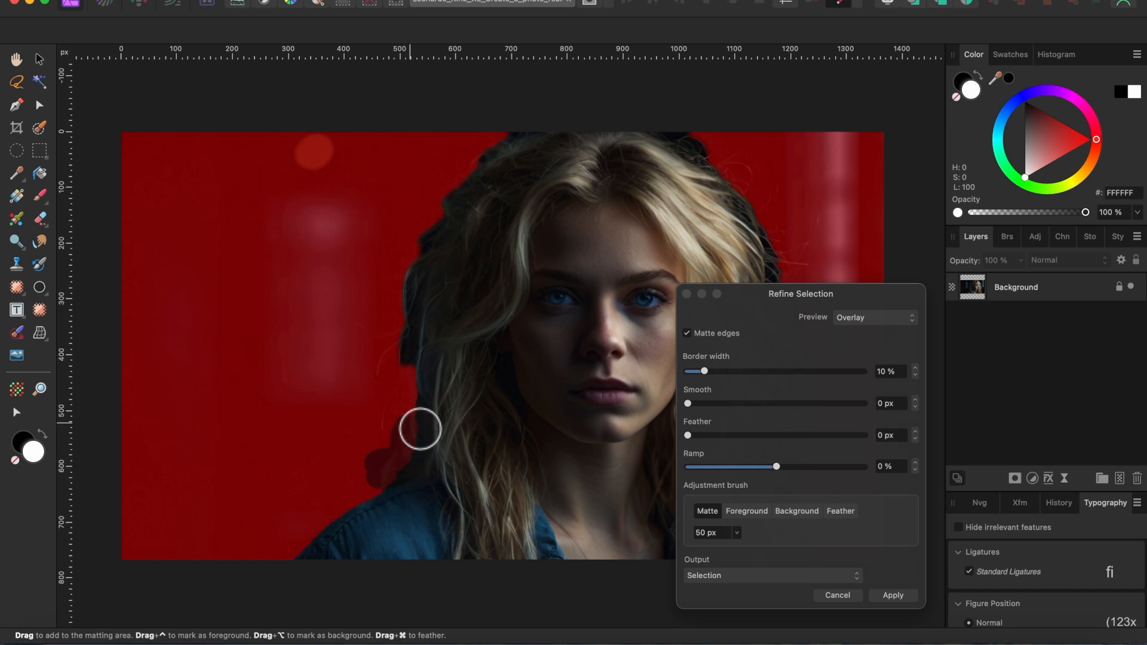
pyautogui.moveTo(420, 428); pyautogui.dragTo(414, 402)
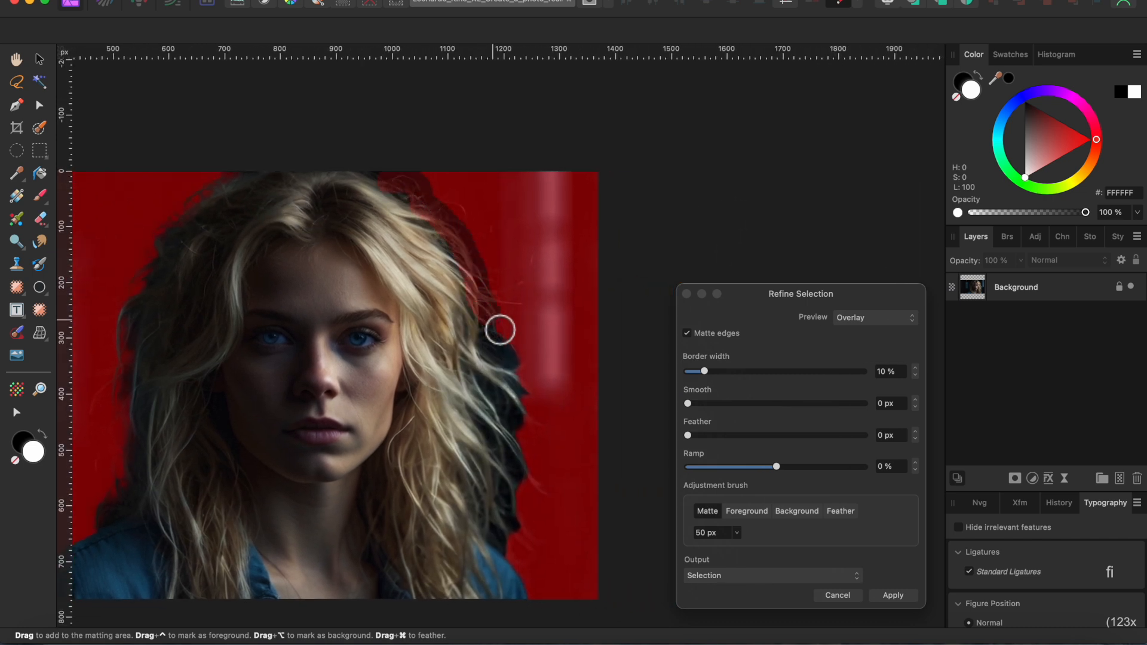
pyautogui.moveTo(501, 330); pyautogui.dragTo(512, 370)
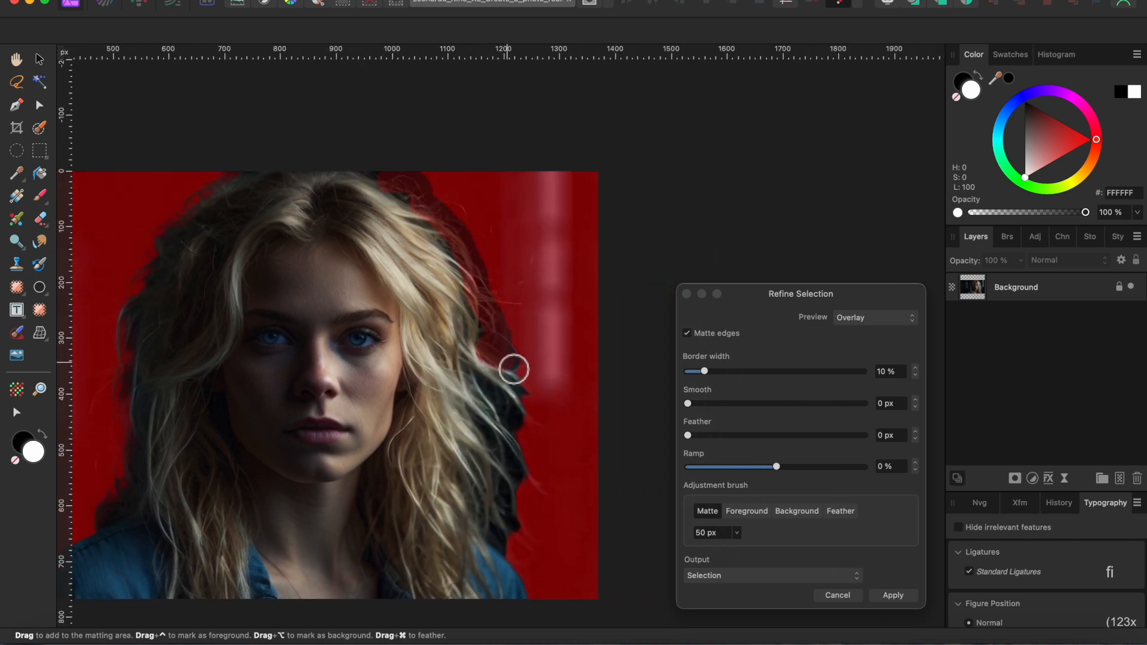
pyautogui.moveTo(512, 368); pyautogui.dragTo(510, 457)
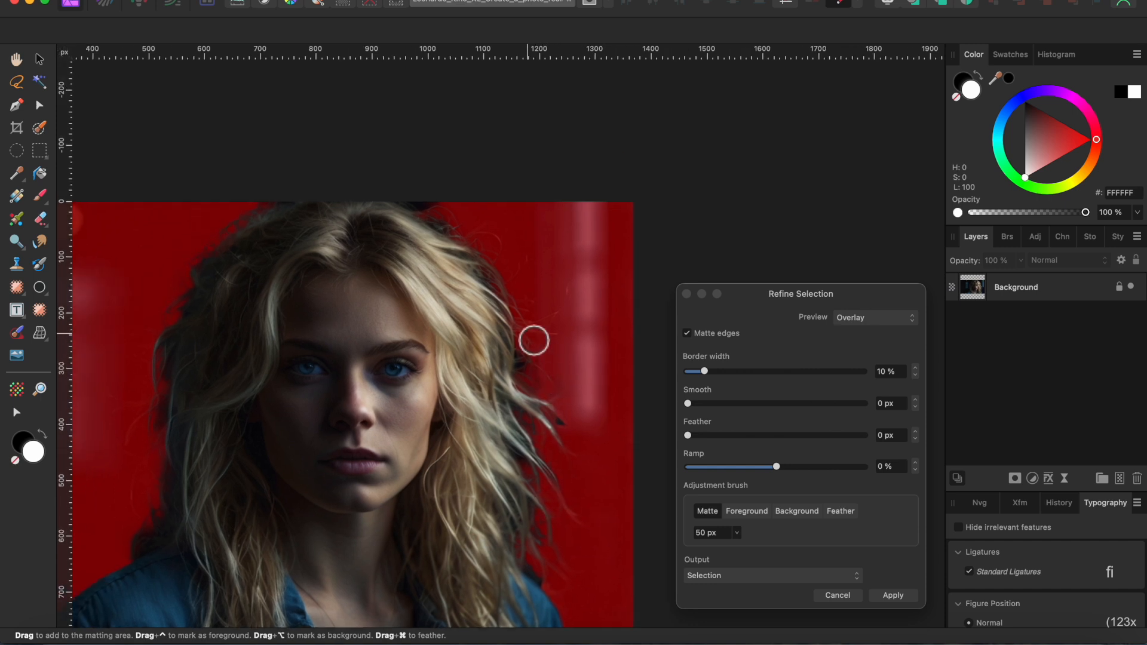
# Paint the stray areas beside both shoulders as Background.
pyautogui.click(796, 510)
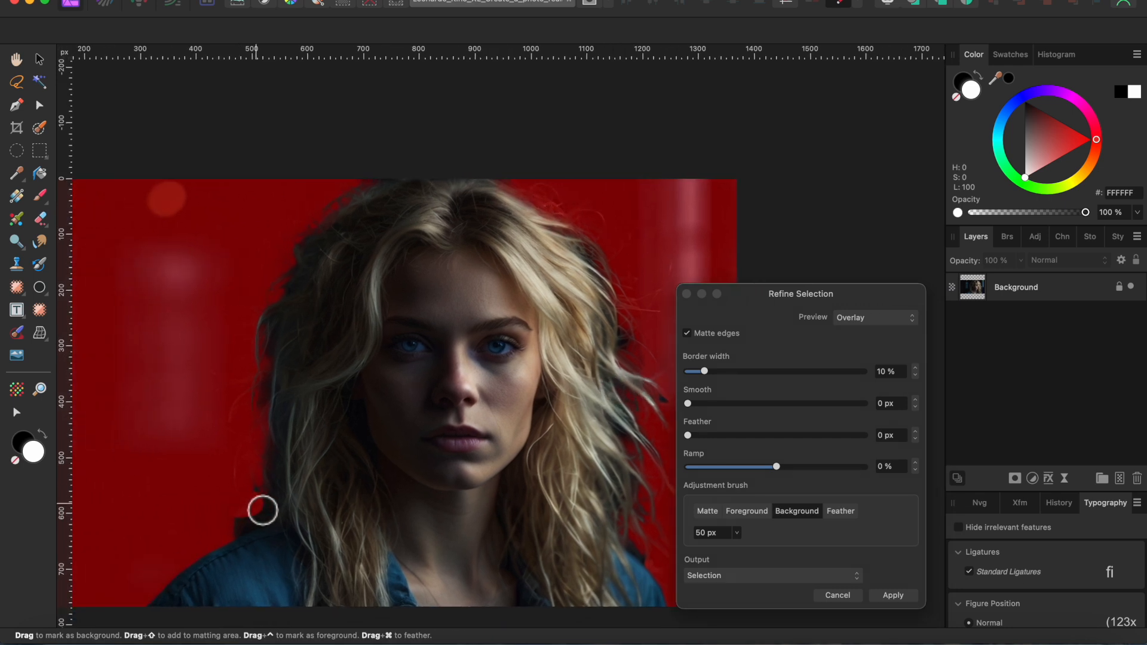
pyautogui.moveTo(261, 510); pyautogui.dragTo(252, 477)
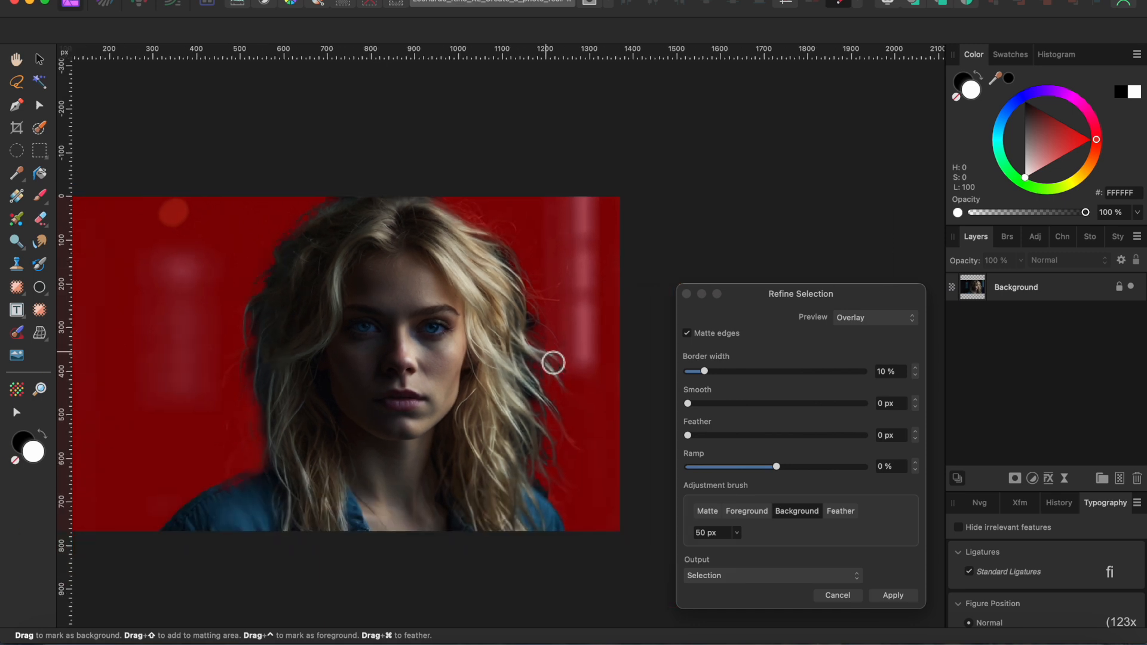
pyautogui.moveTo(554, 362); pyautogui.dragTo(548, 486)
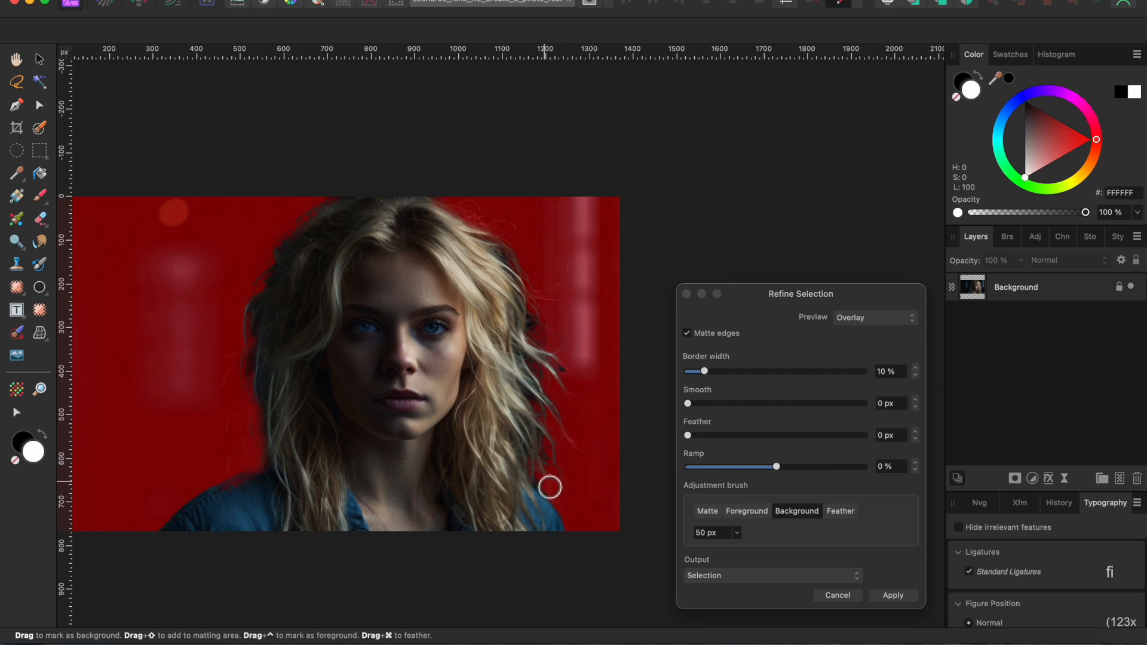
# Apply the refinement with output set to New layer, then switch to the Move Tool.
pyautogui.click(771, 576)
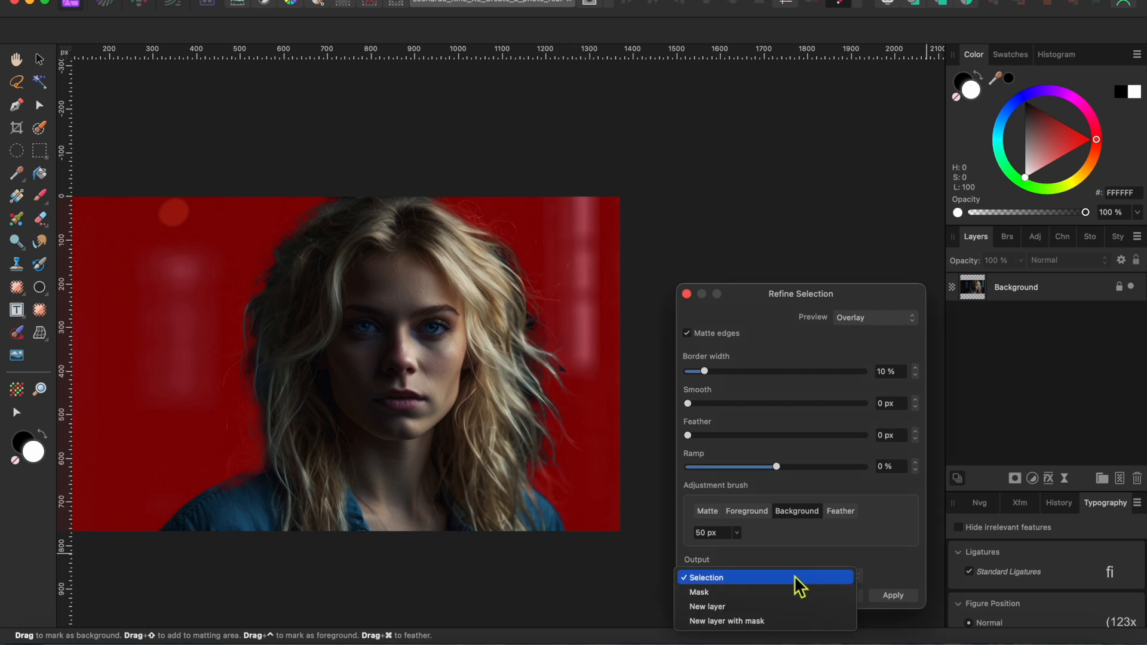
pyautogui.click(707, 606)
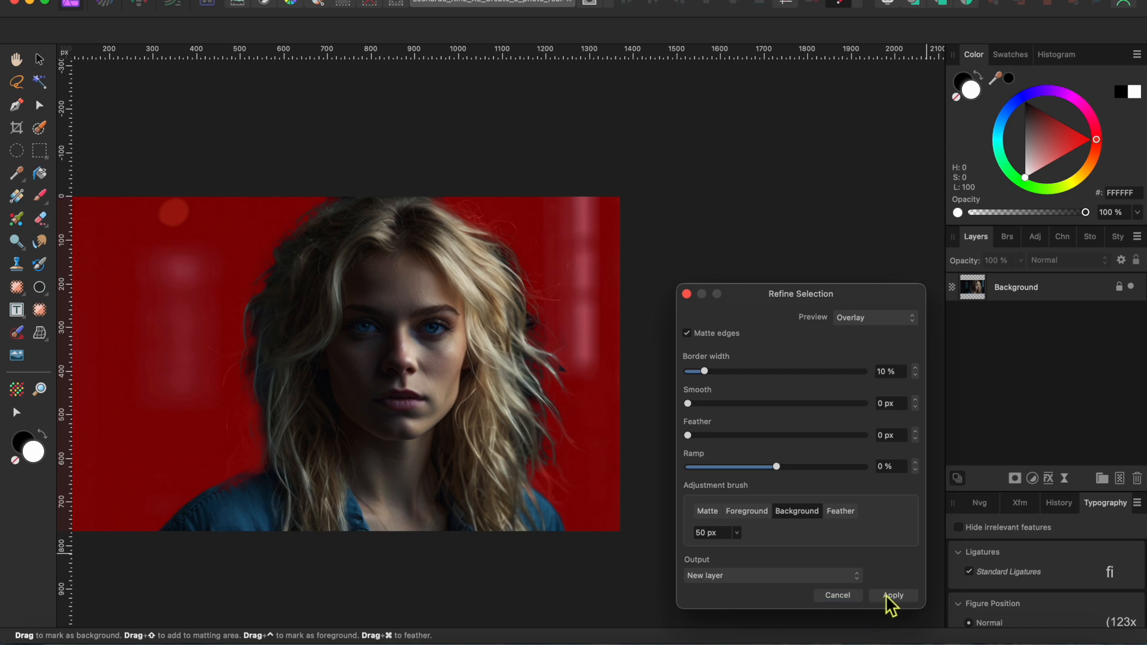
pyautogui.click(894, 595)
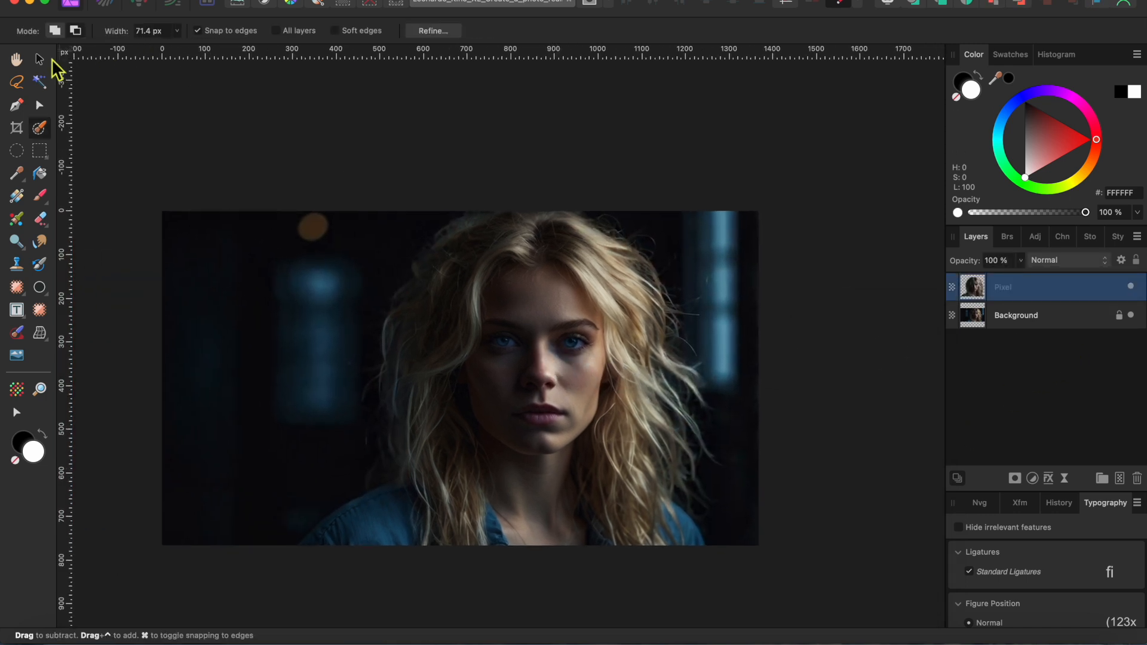
pyautogui.click(40, 57)
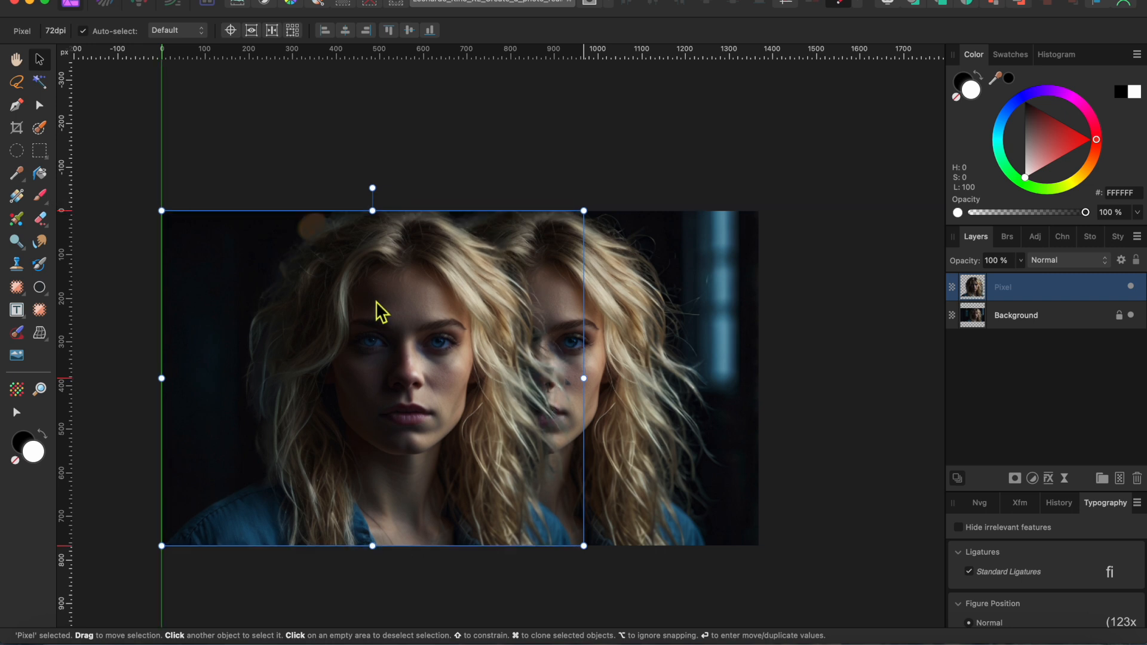
pyautogui.moveTo(816, 314)
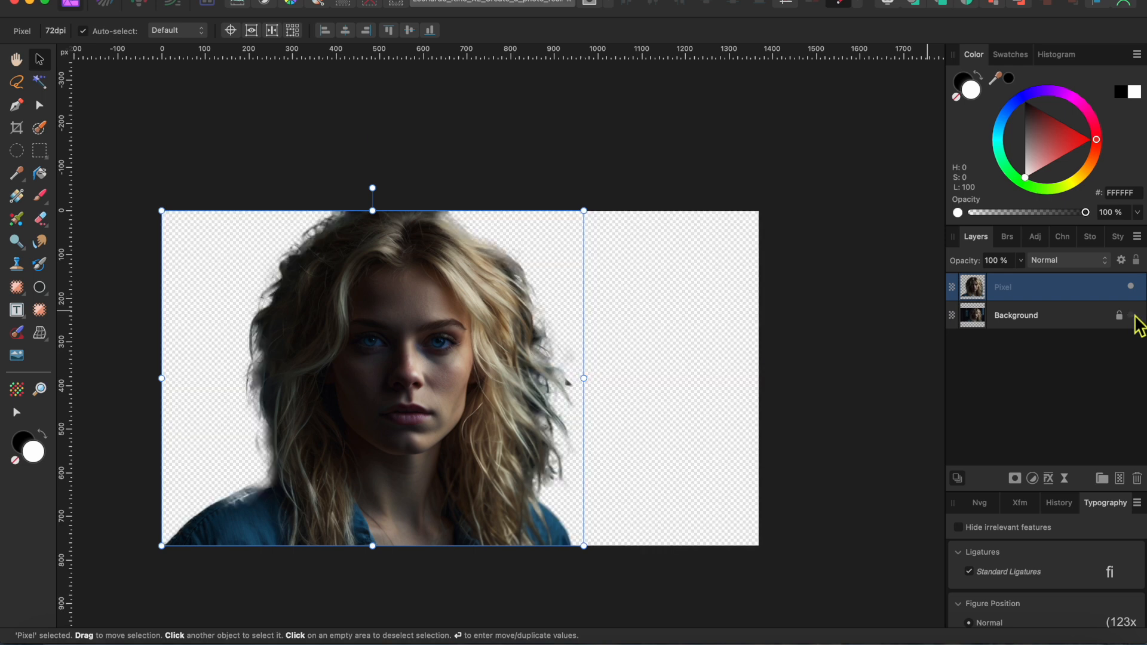
pyautogui.moveTo(478, 381)
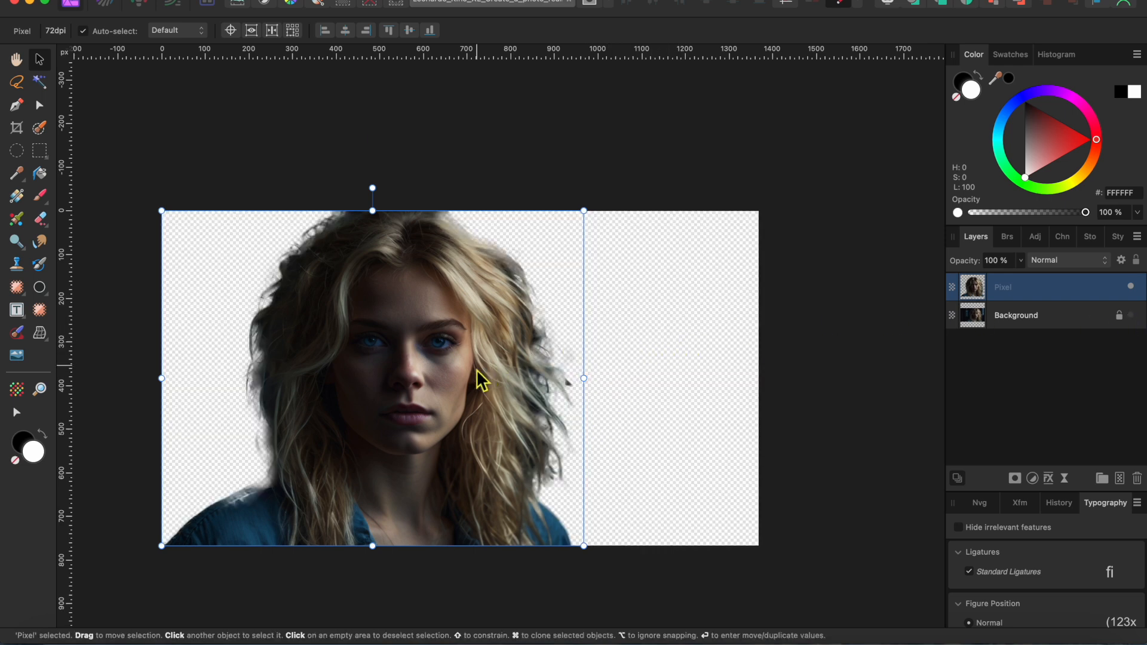
pyautogui.moveTo(270, 277)
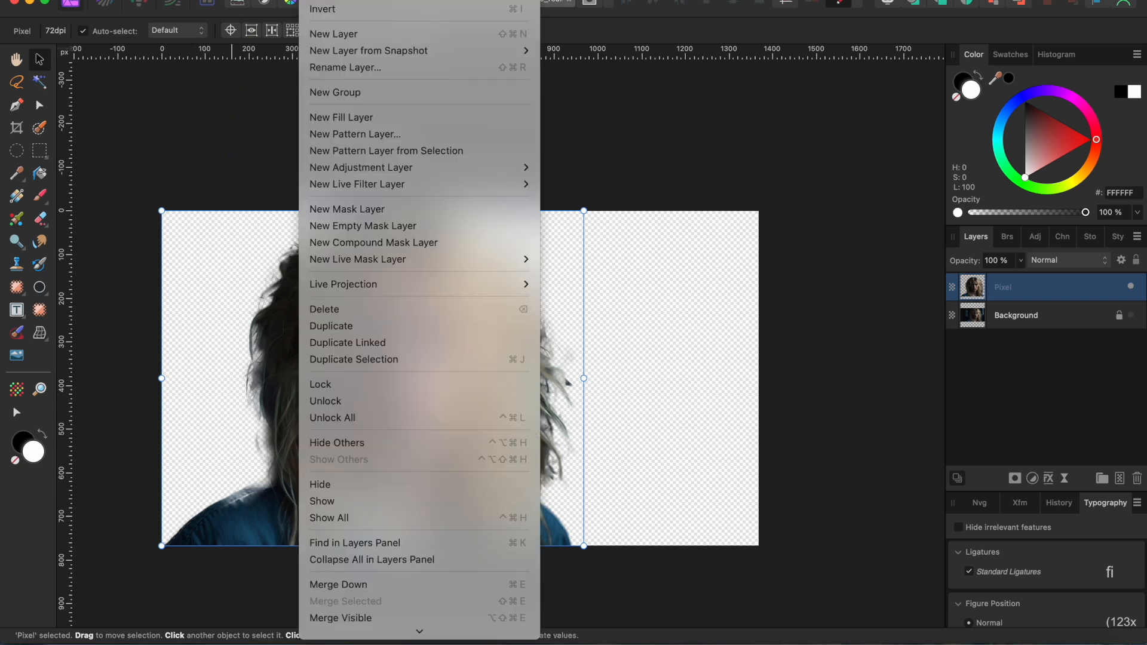
pyautogui.moveTo(350, 132)
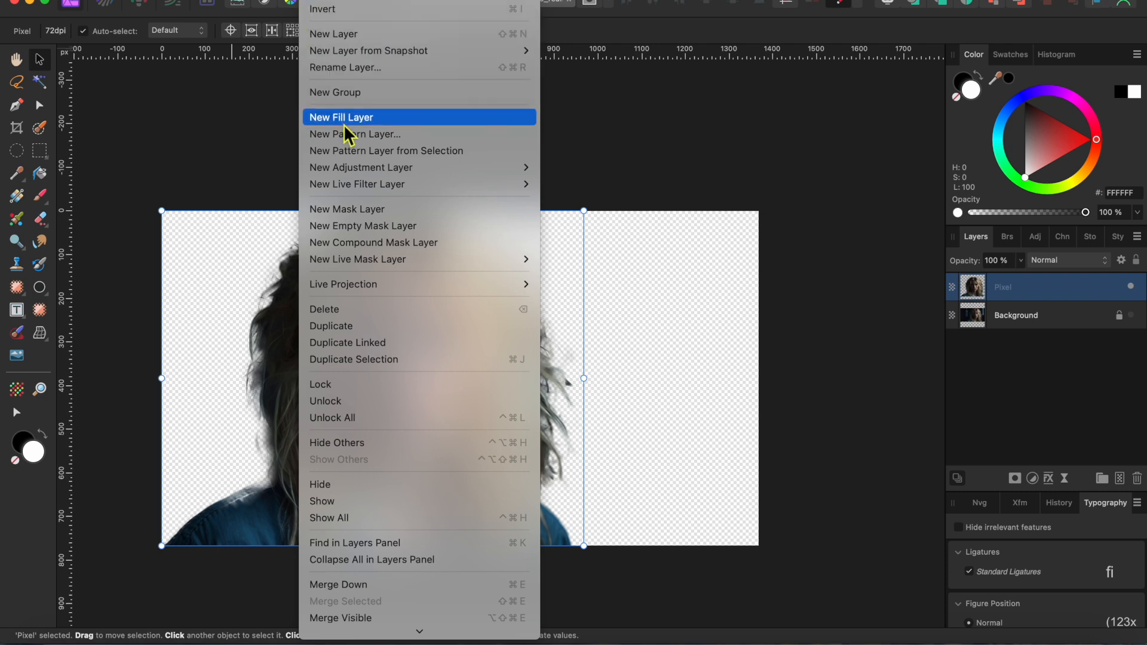
# Add a dark fill layer beneath the cut-out, then select the portrait layer.
pyautogui.click(342, 117)
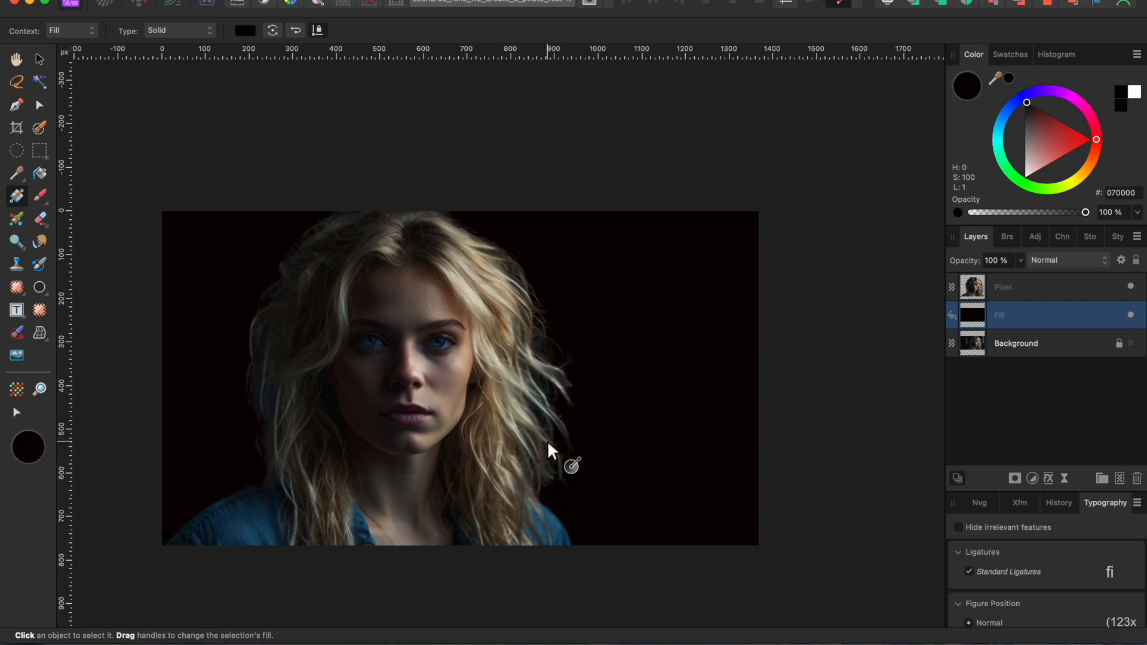
pyautogui.moveTo(992, 292)
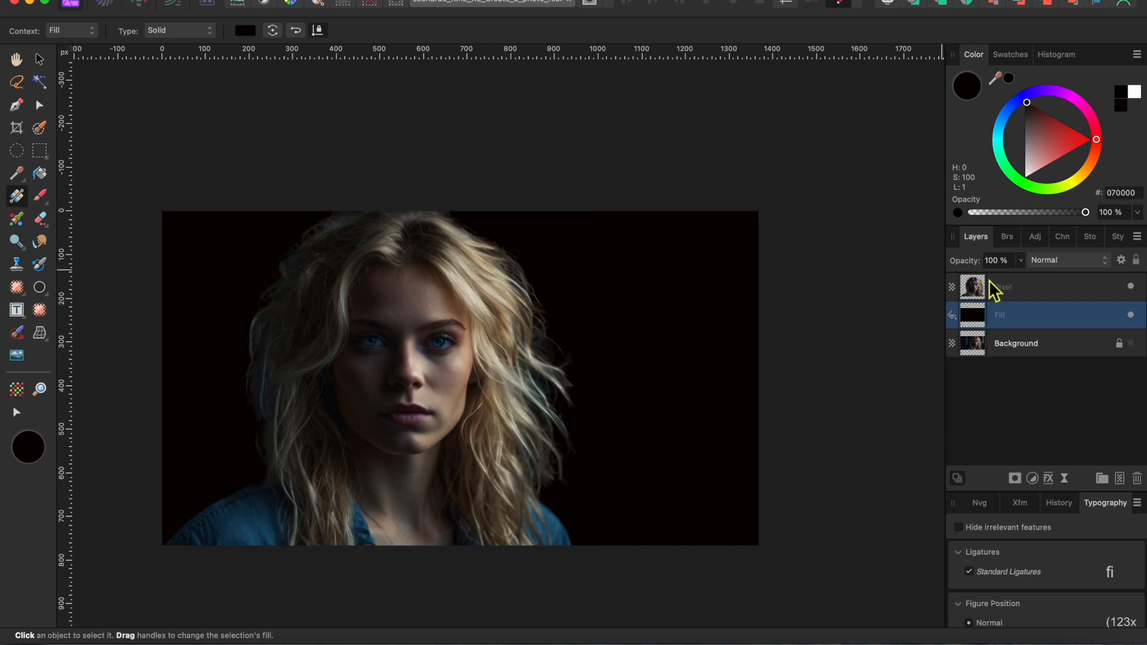
pyautogui.click(1031, 479)
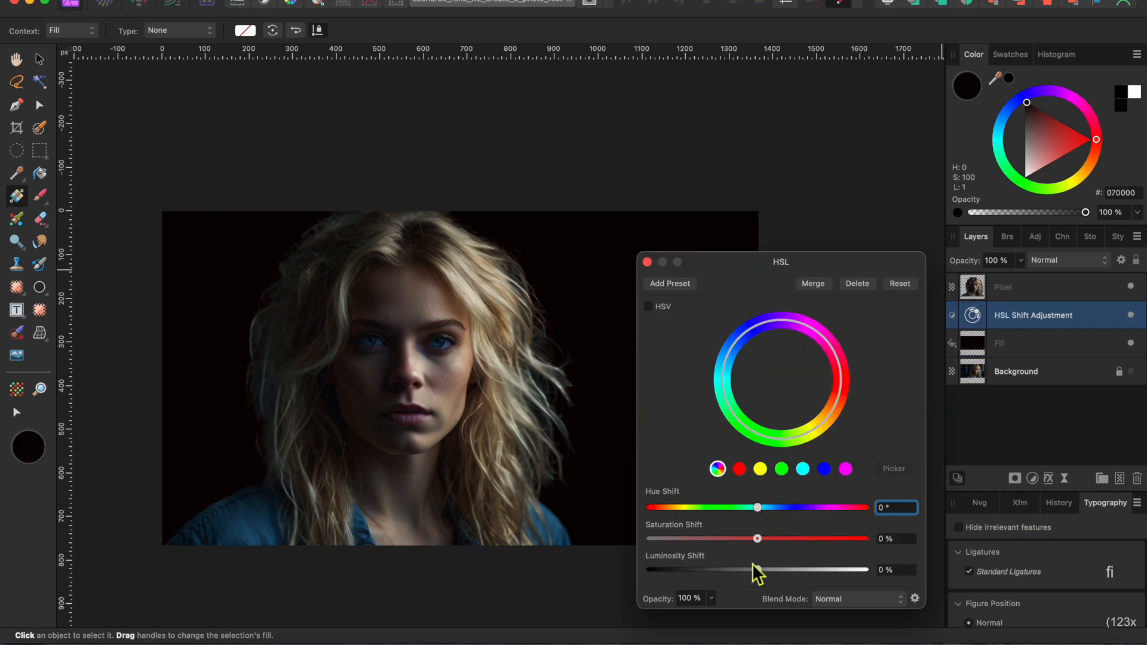
pyautogui.moveTo(764, 547)
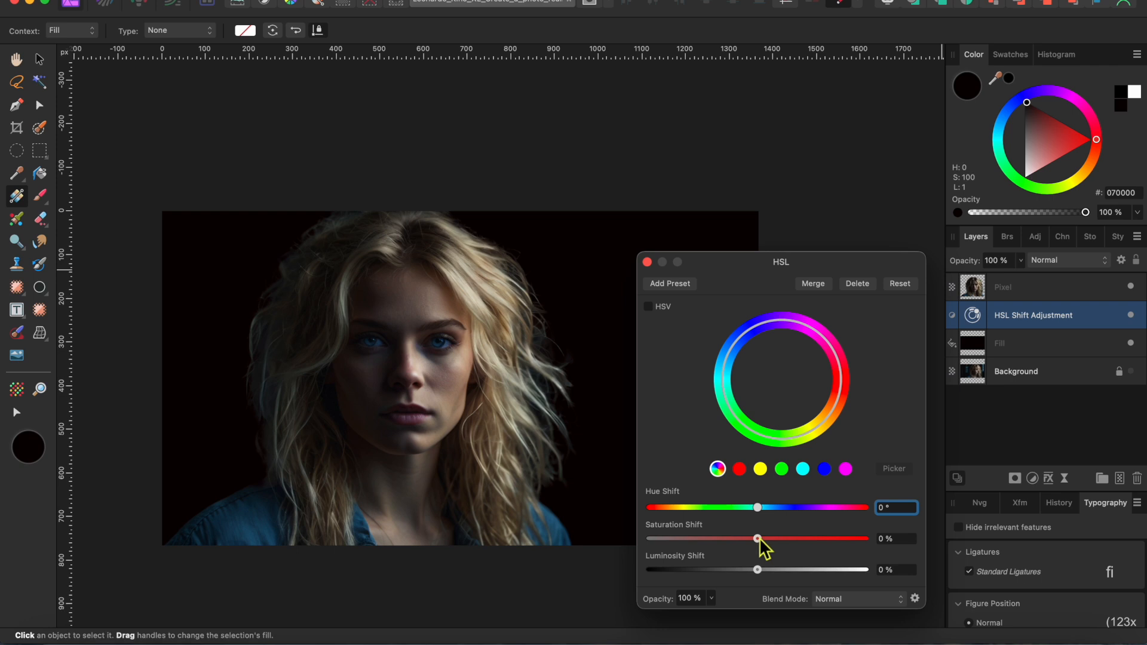
# Drag the HSL adjustment's Saturation Shift fully left to remove all colour.
pyautogui.moveTo(757, 539); pyautogui.dragTo(710, 539)
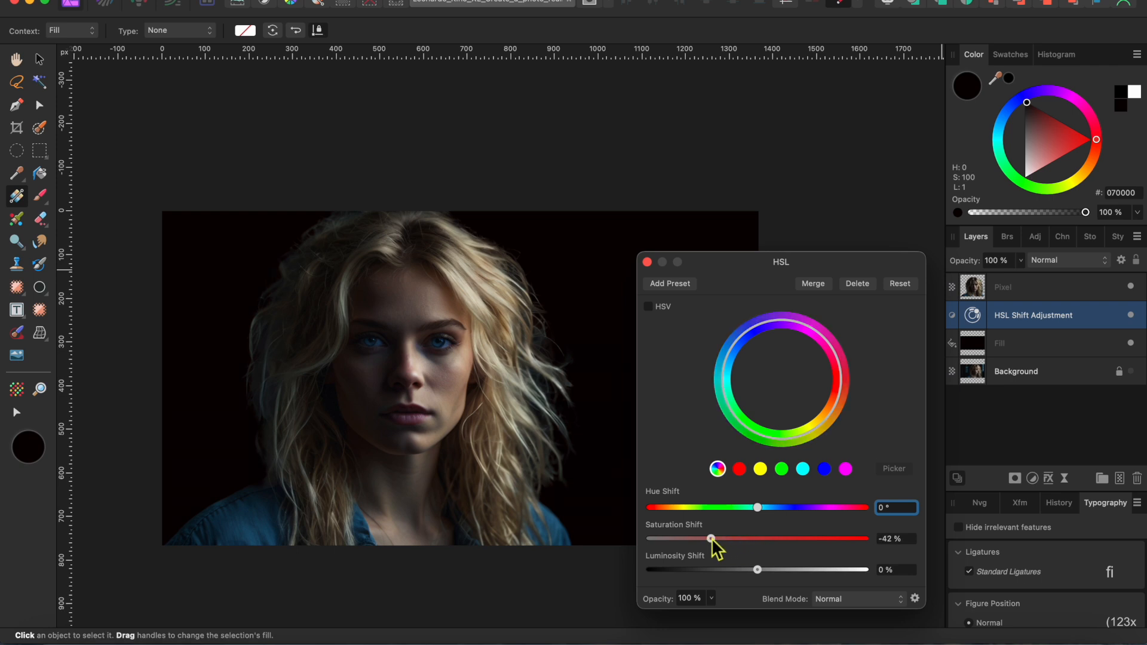
pyautogui.moveTo(710, 539); pyautogui.dragTo(648, 539)
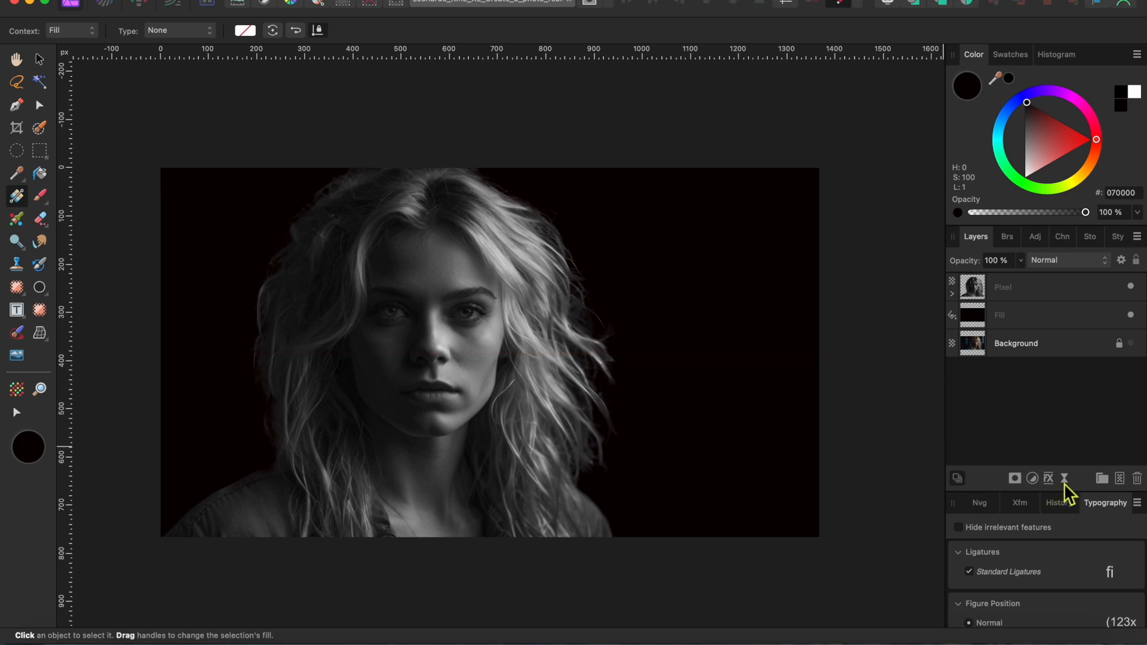
# Add a Lighting live filter with its spotlight moved to the upper right.
pyautogui.click(1052, 494)
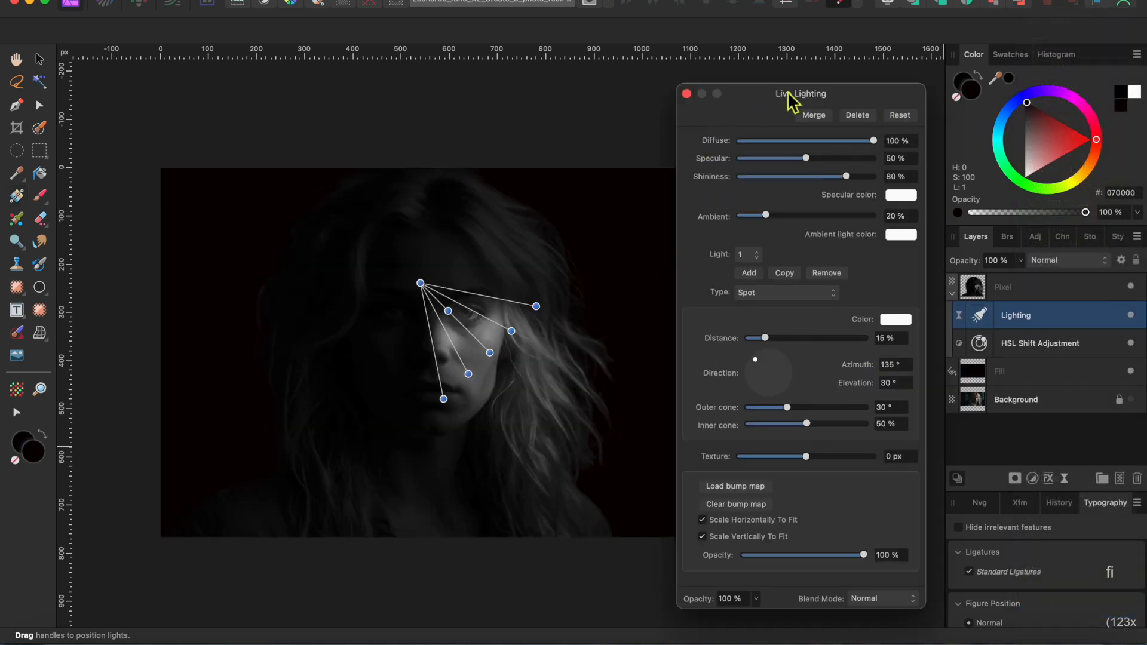
pyautogui.moveTo(419, 284); pyautogui.dragTo(763, 165)
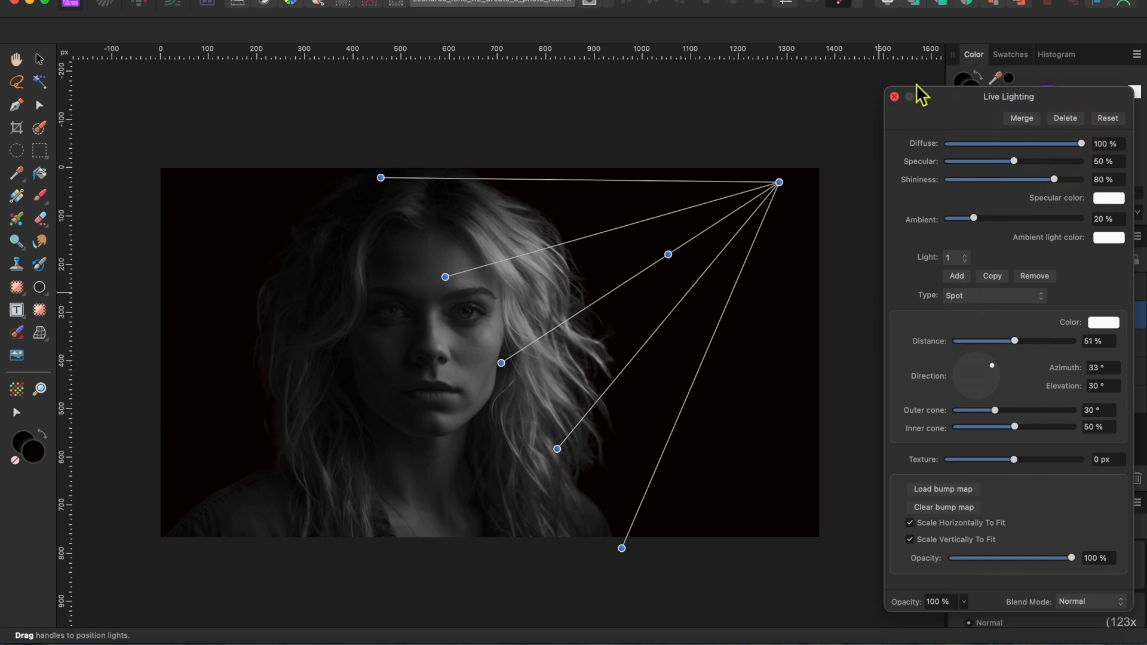
pyautogui.click(894, 96)
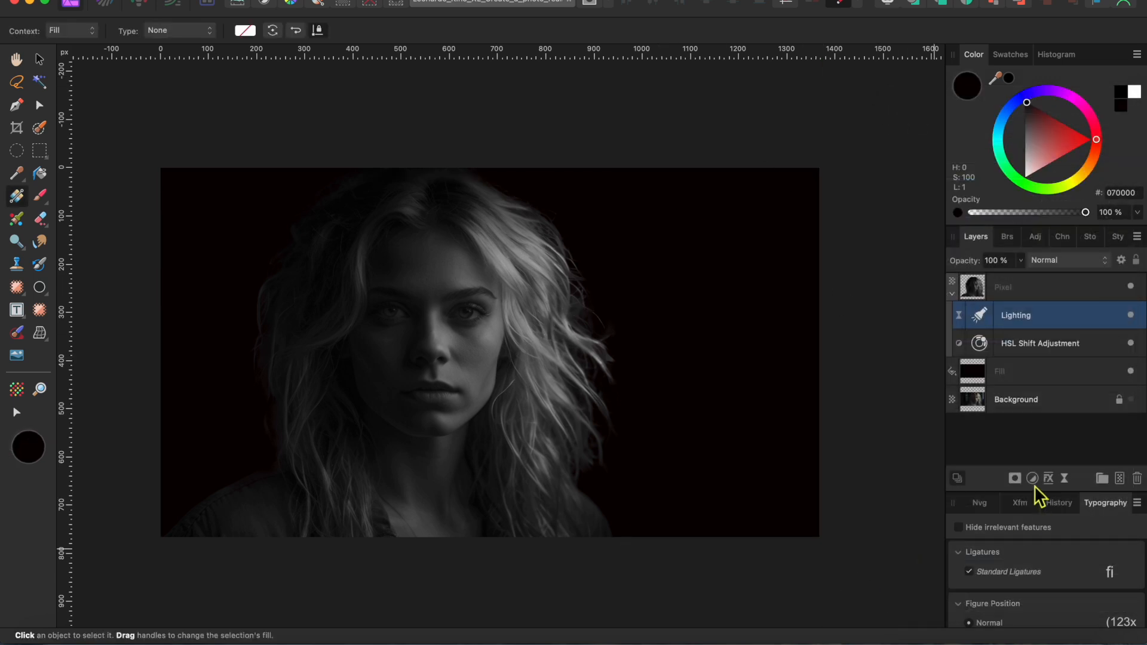
# Add a Shadows / Highlights adjustment with Shadows about -98% and Highlights 200%.
pyautogui.click(1032, 478)
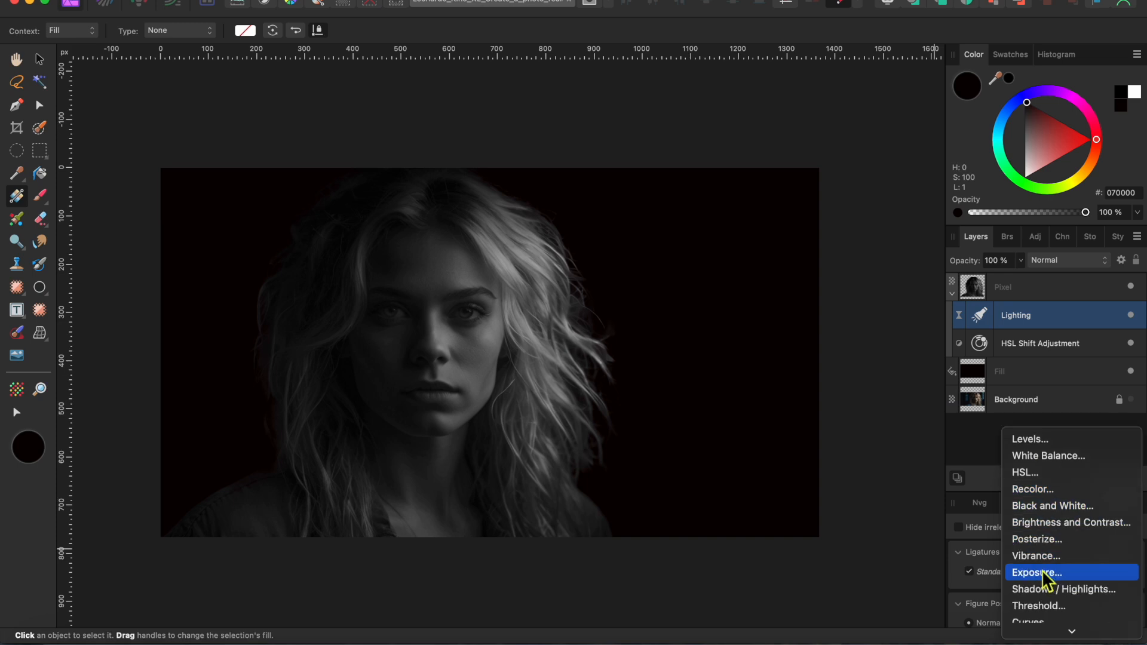
pyautogui.click(1057, 606)
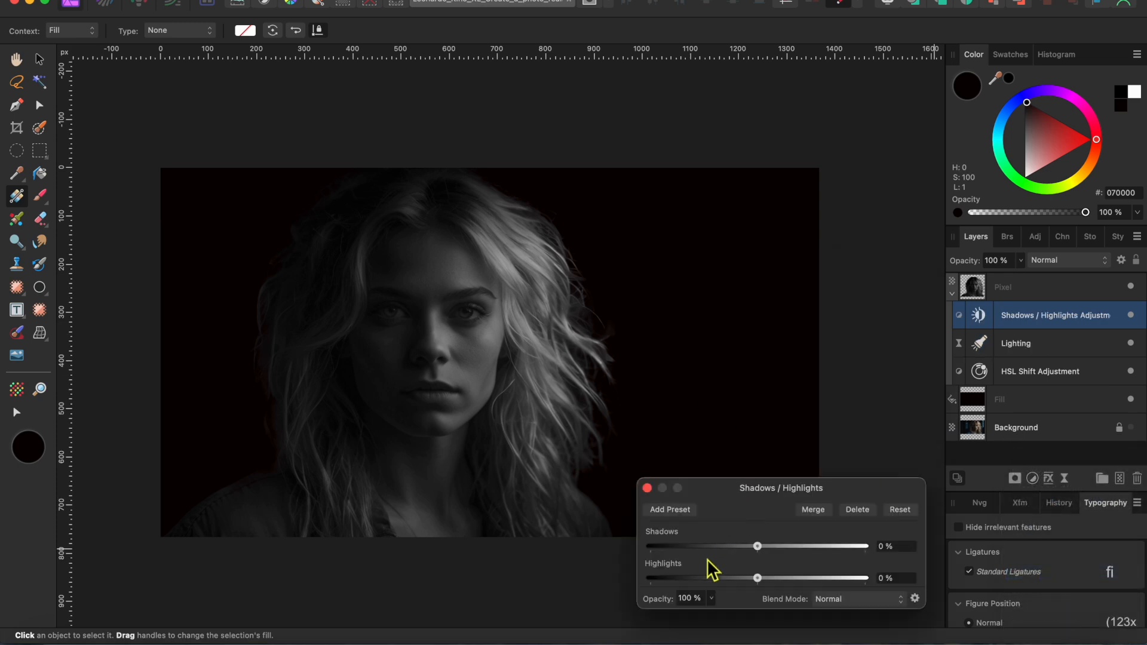
pyautogui.moveTo(757, 546); pyautogui.dragTo(695, 547)
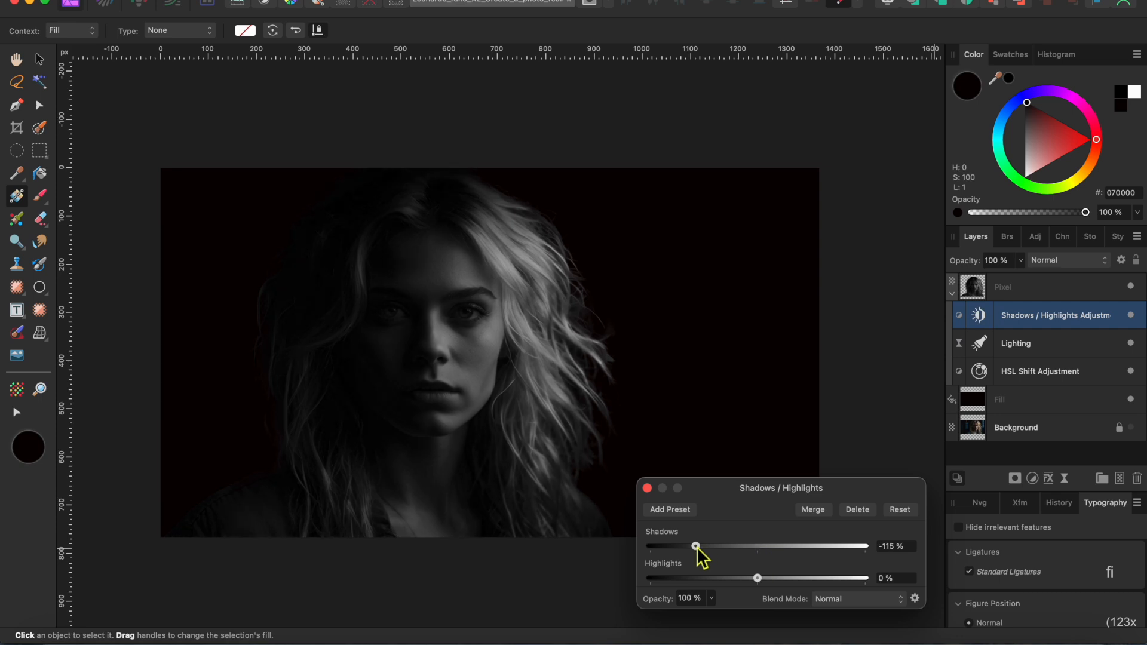
pyautogui.moveTo(695, 547); pyautogui.dragTo(705, 547)
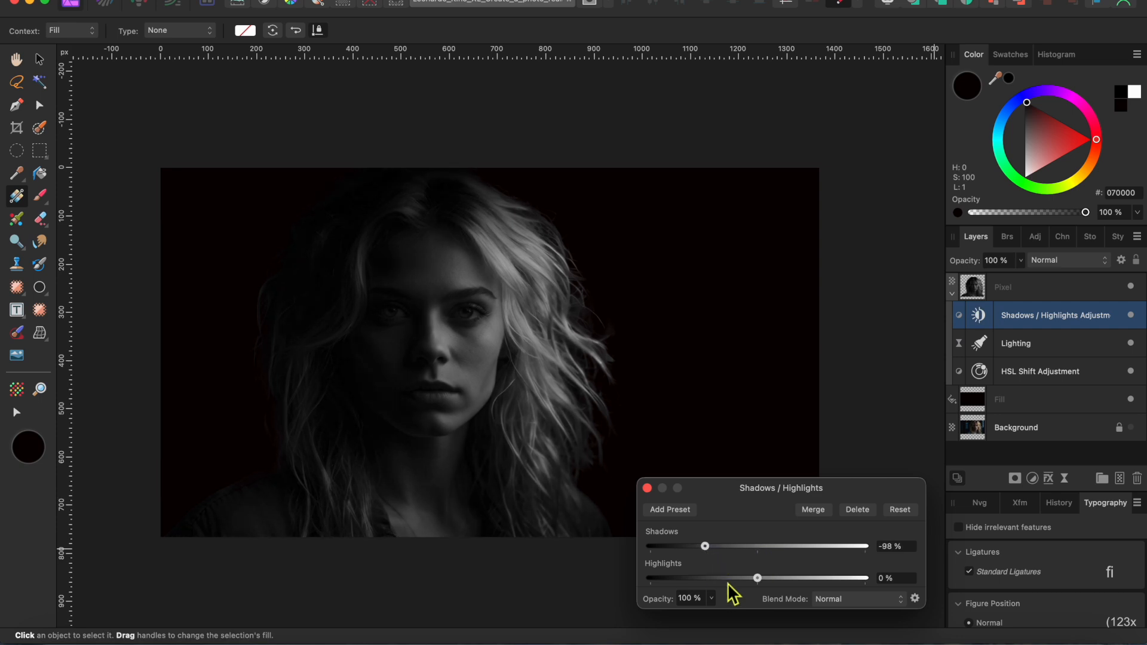
pyautogui.moveTo(757, 578); pyautogui.dragTo(817, 578)
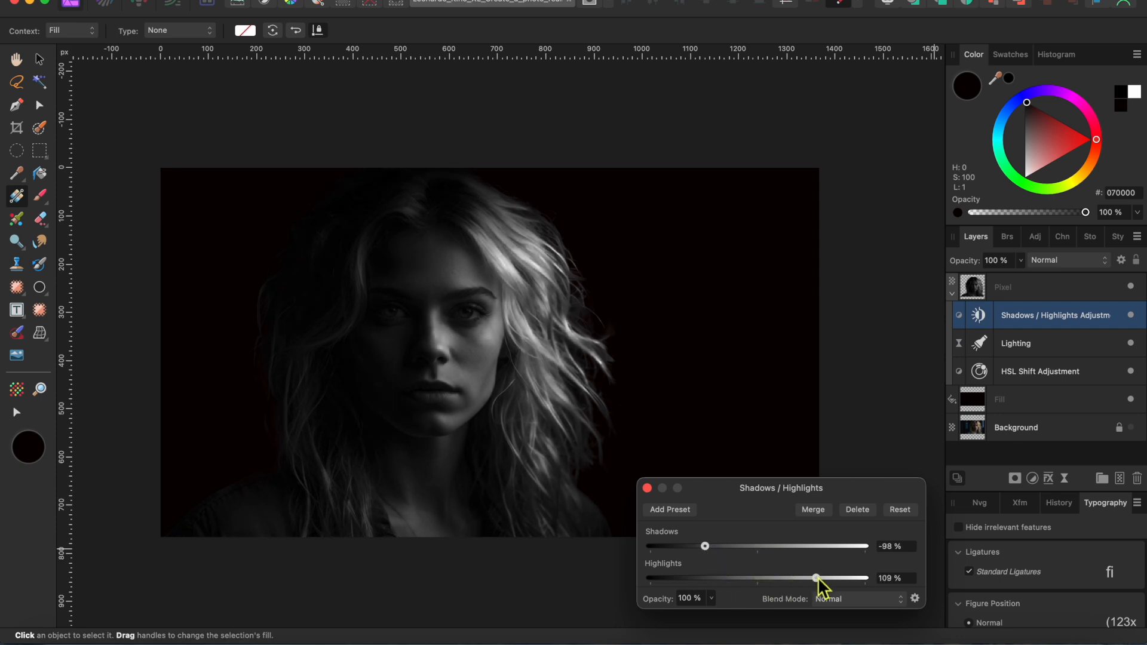
pyautogui.moveTo(817, 579); pyautogui.dragTo(867, 579)
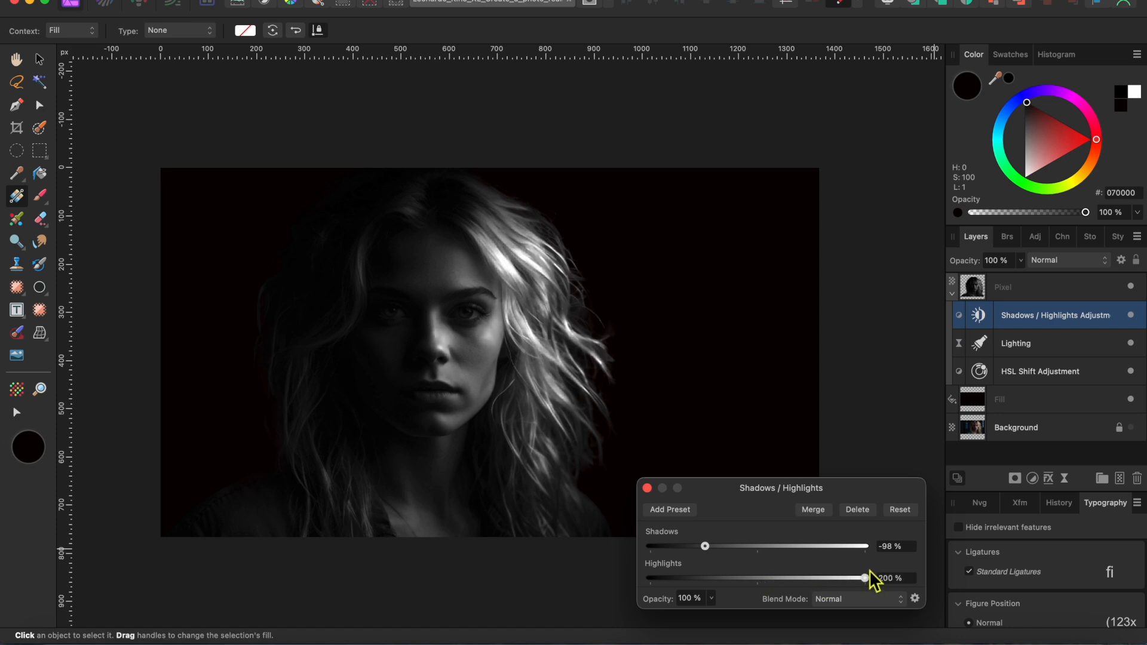